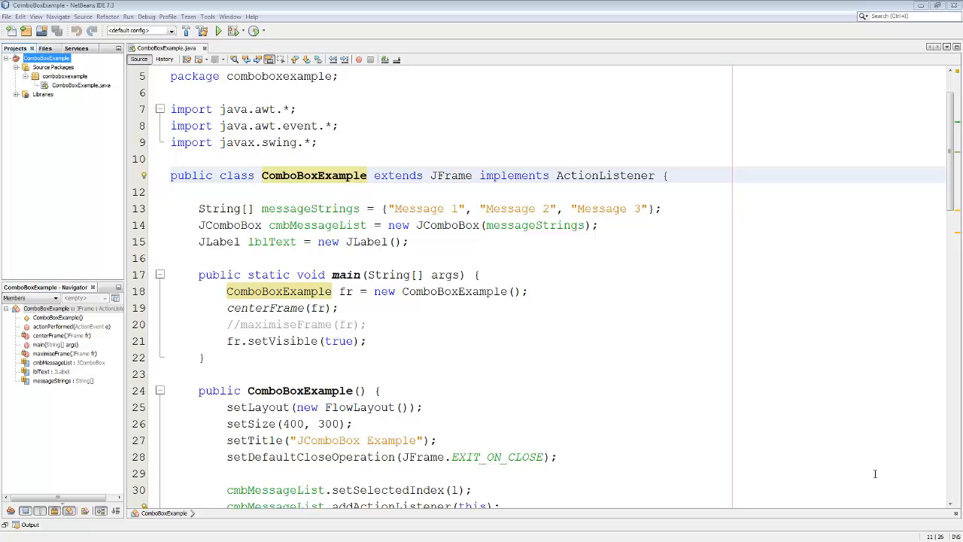
Step: Run ComboBoxExample and choose Message 1, Message 2, then Message 3 from the combo box
left_click(217, 30)
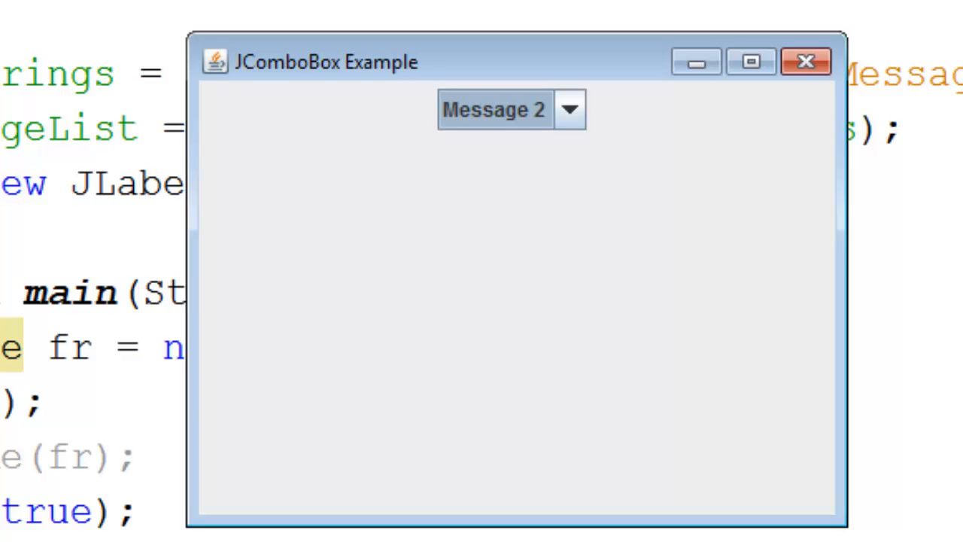
mouse_move(444, 101)
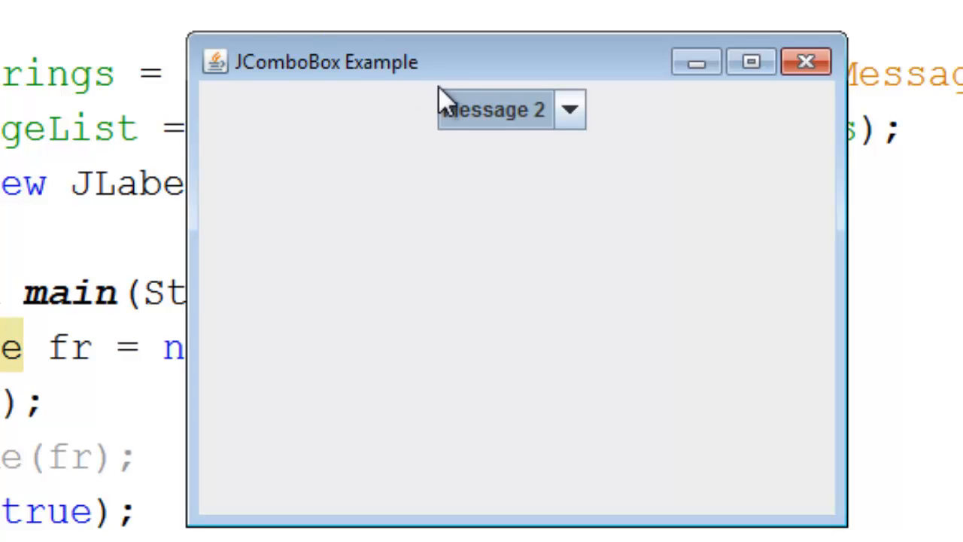
left_click(571, 110)
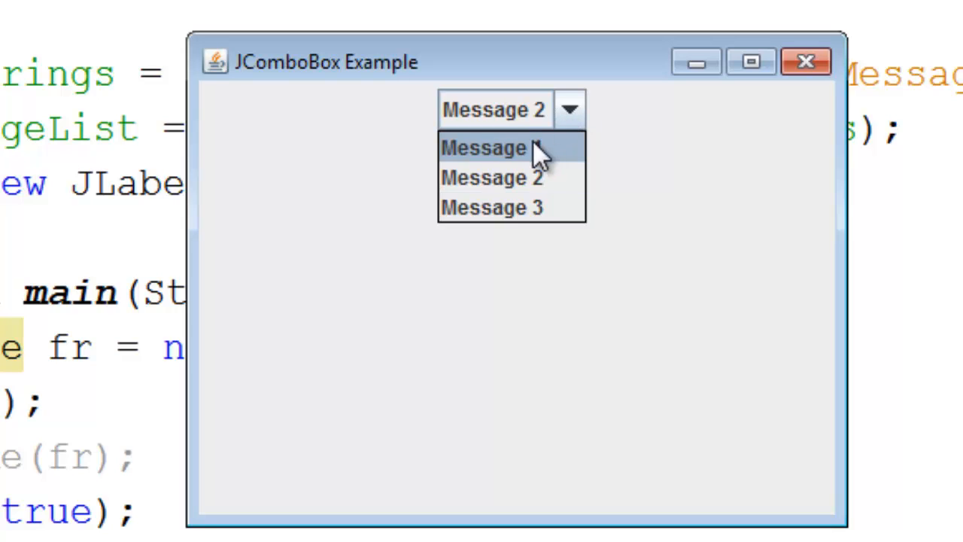
left_click(493, 147)
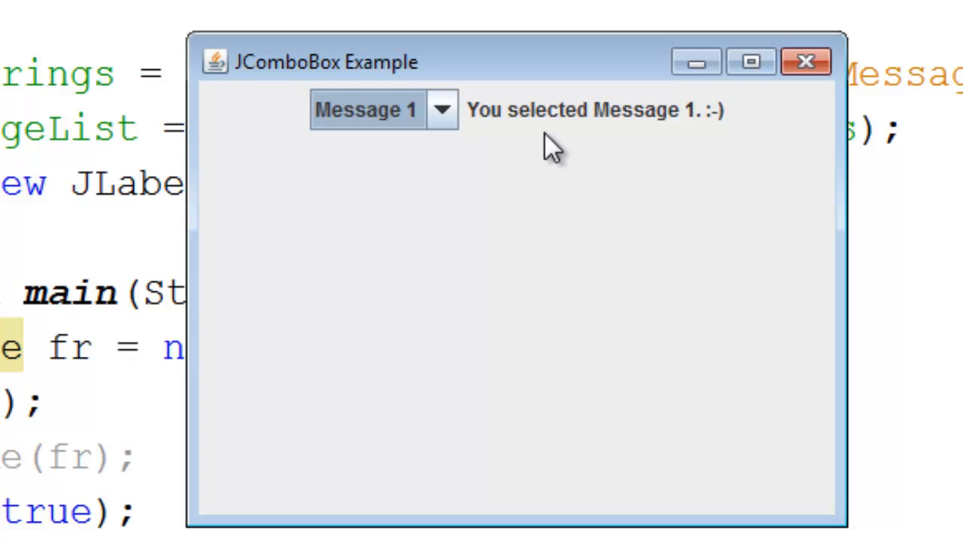
left_click(443, 109)
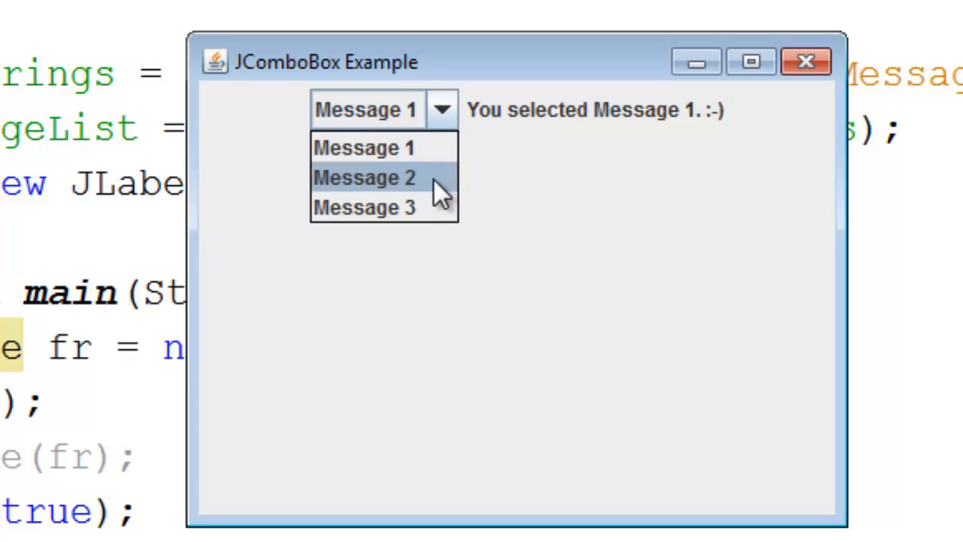
left_click(364, 179)
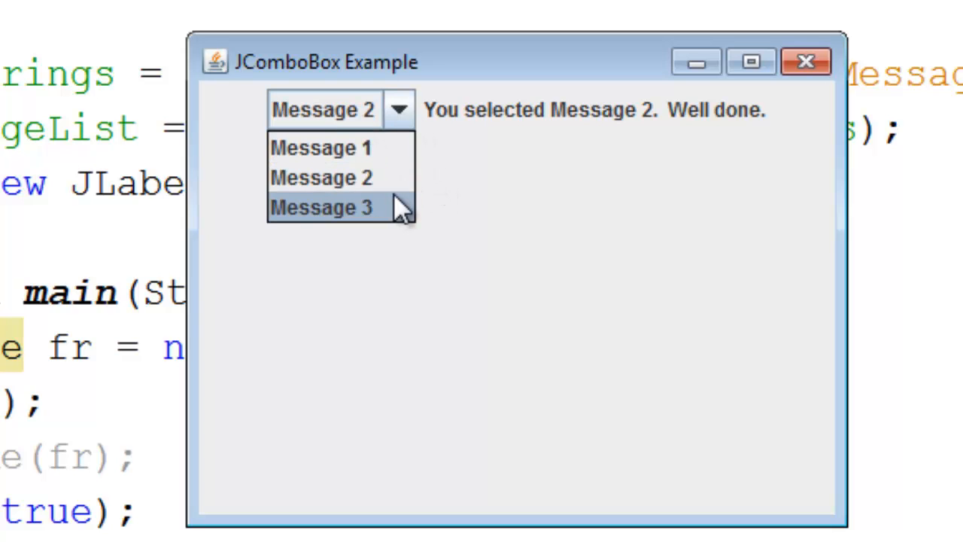
left_click(322, 208)
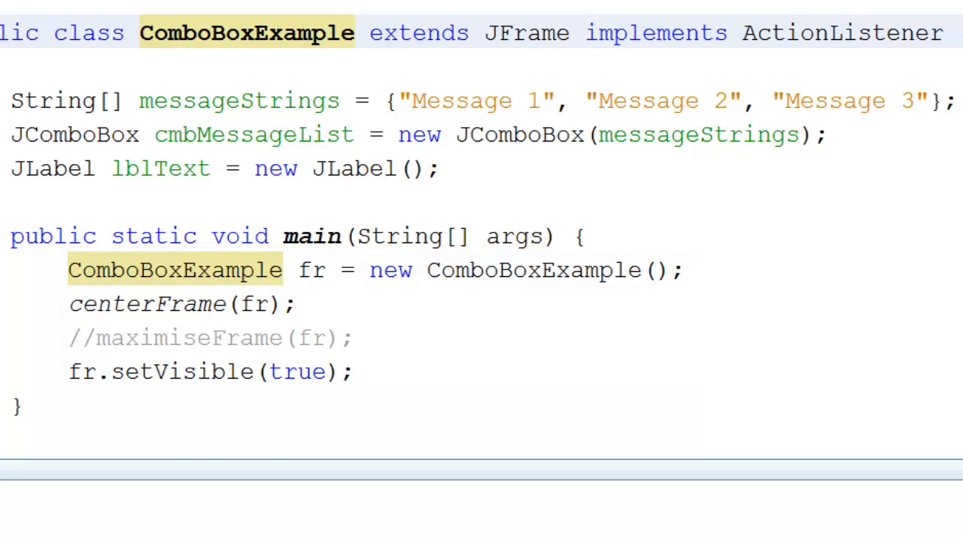
scroll("down", 3)
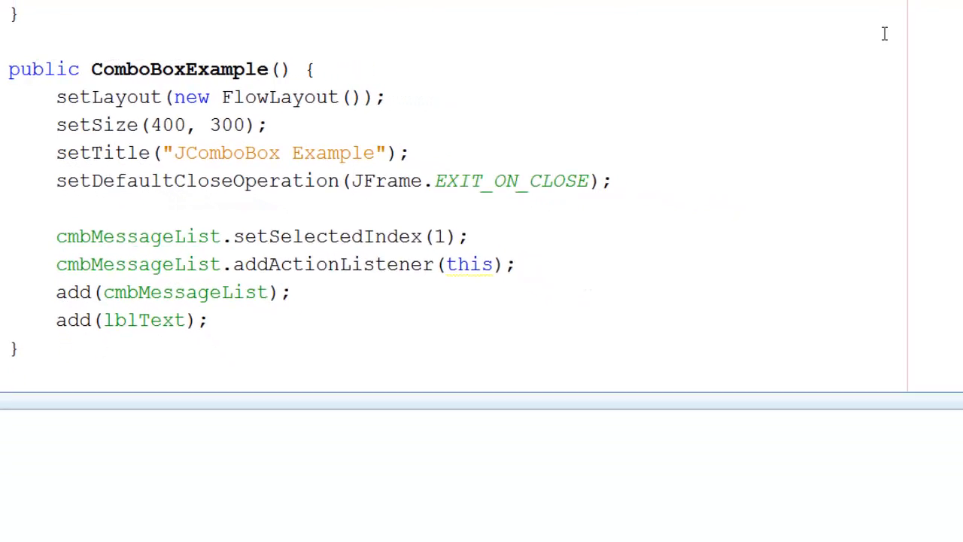
scroll("down", 3)
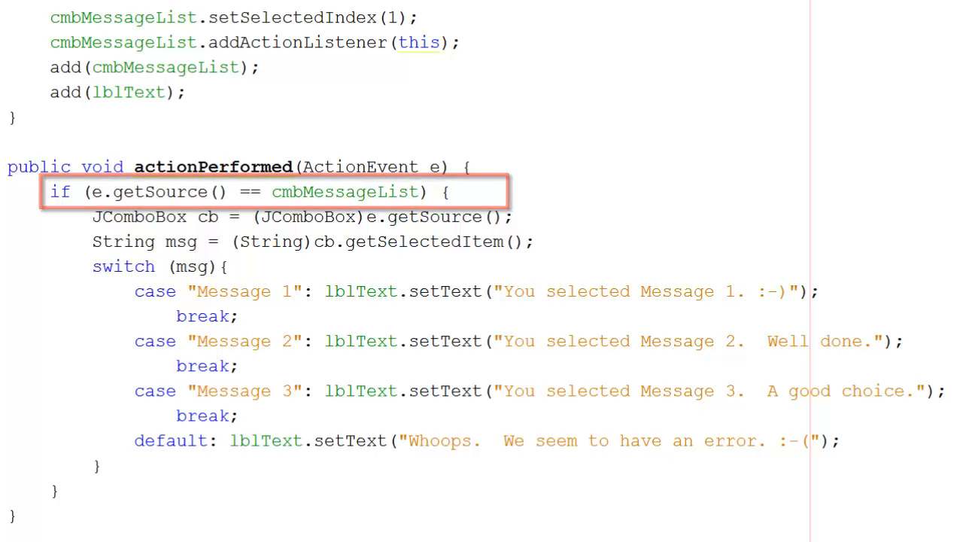
left_click(275, 191)
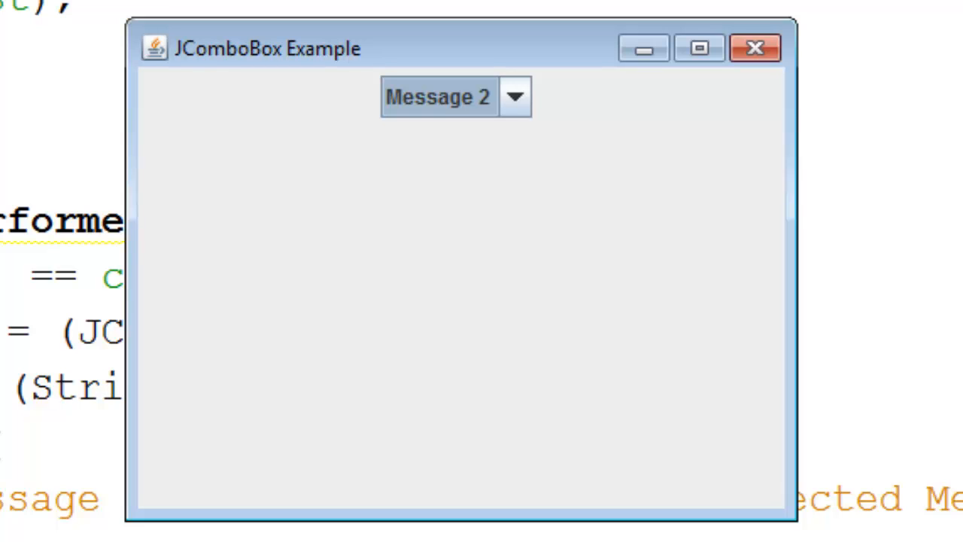
Step: Pick Message 1, Message 2, then Message 3 from the running program's combo box
left_click(515, 96)
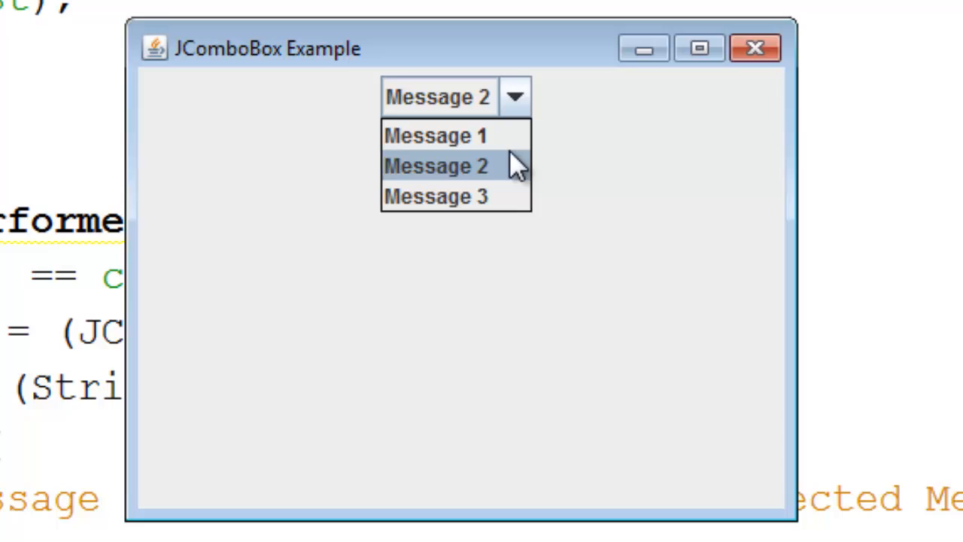
left_click(435, 135)
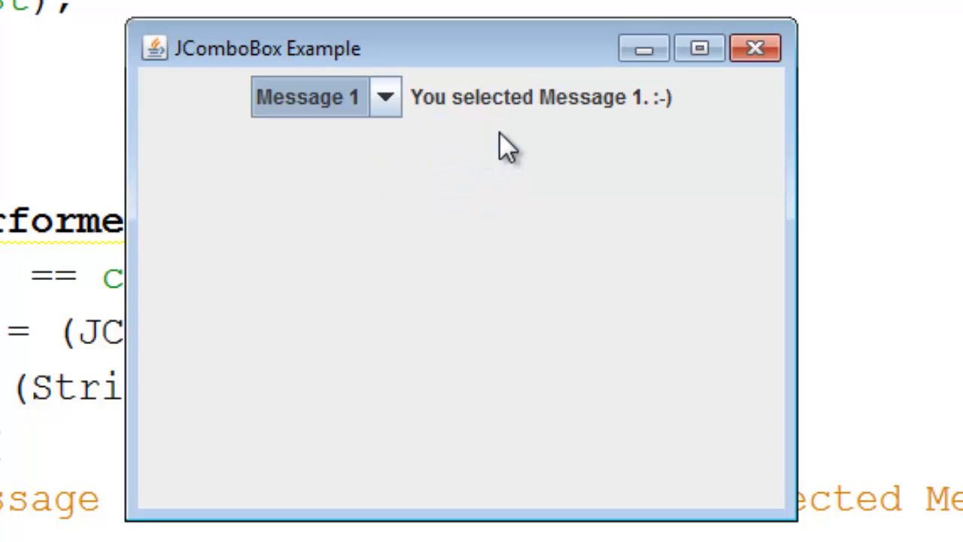
left_click(385, 96)
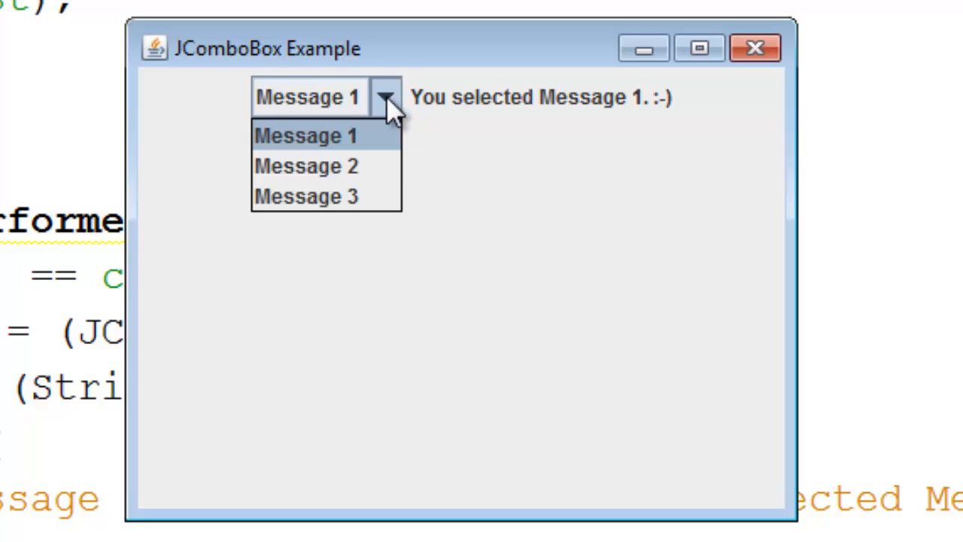
left_click(306, 166)
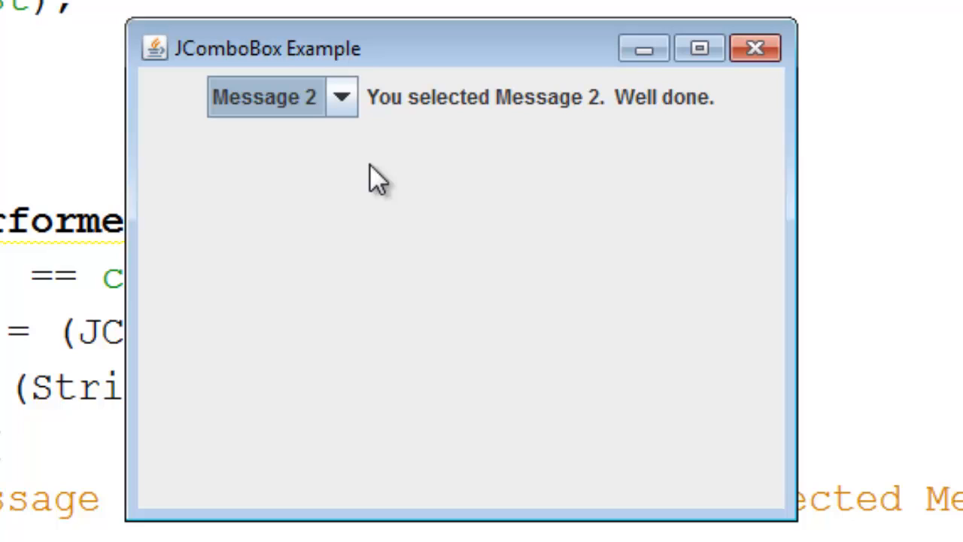
left_click(340, 97)
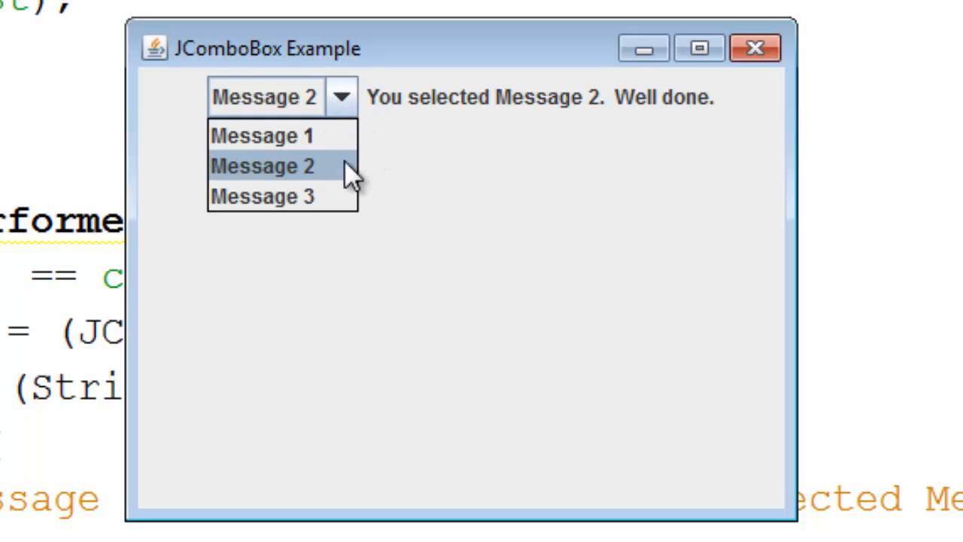
left_click(263, 197)
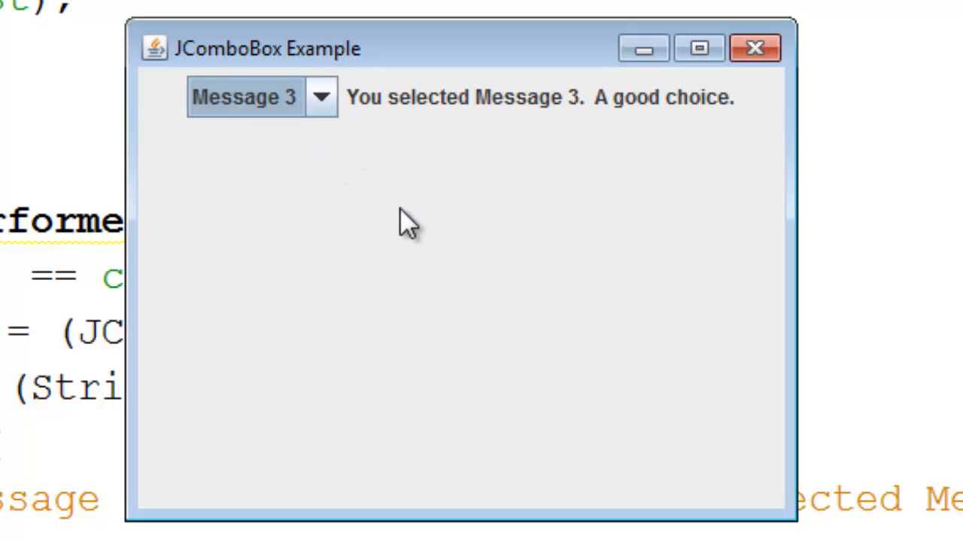